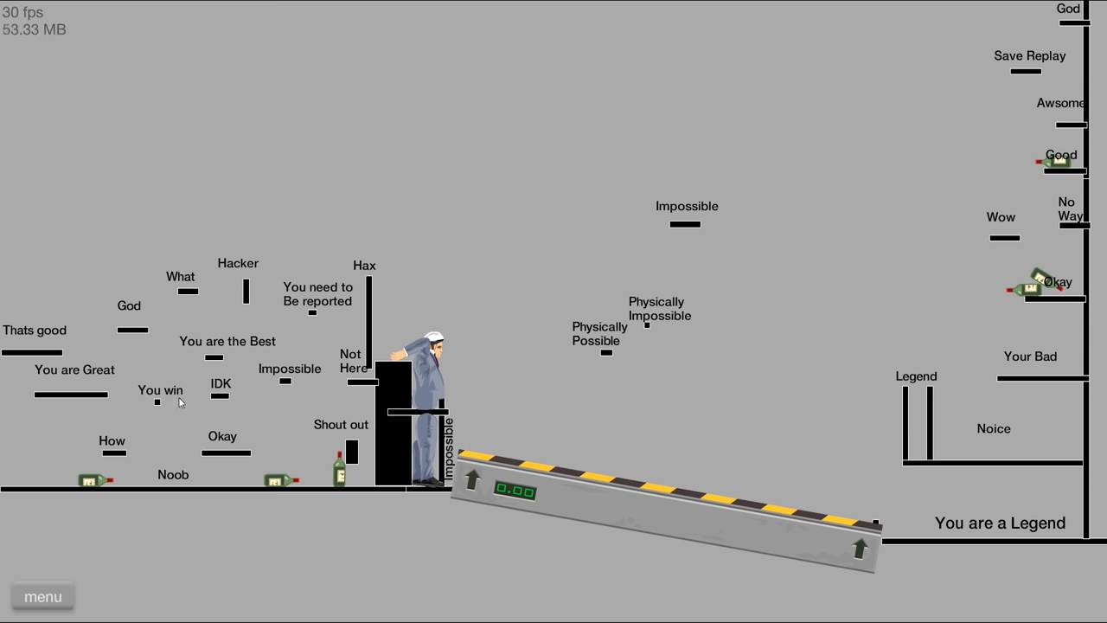
pyautogui.moveTo(178, 301)
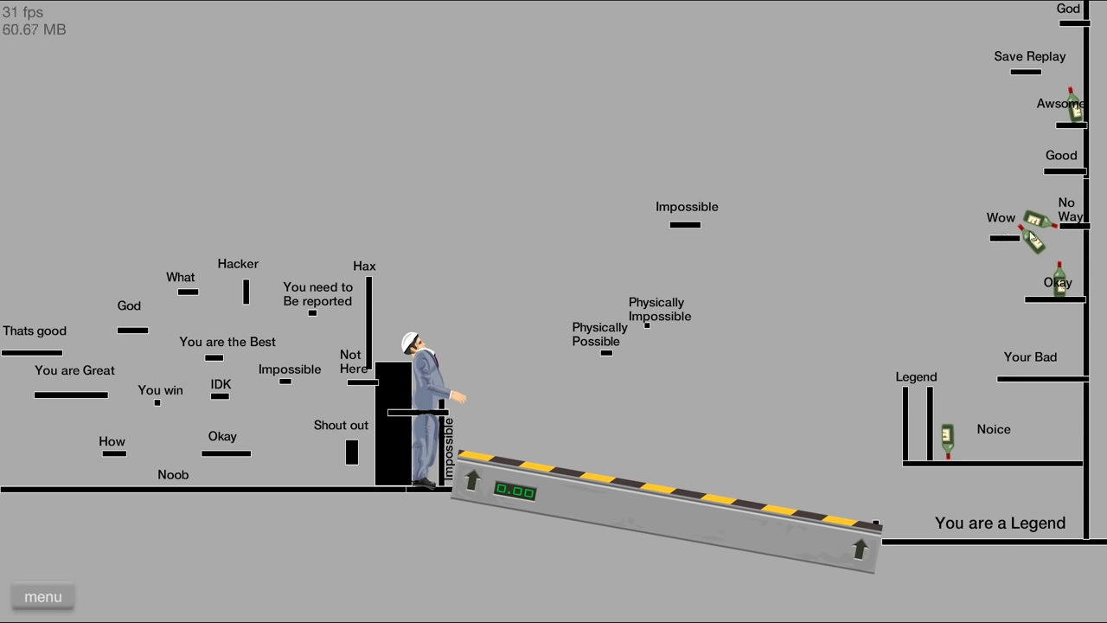
pyautogui.moveTo(977, 235)
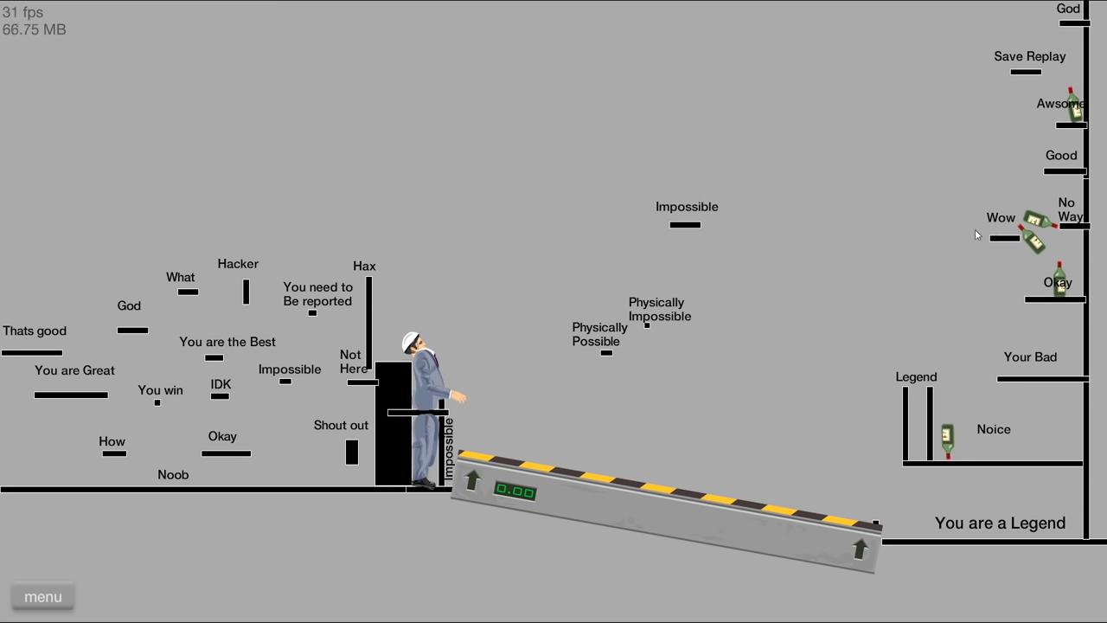
pyautogui.moveTo(1044, 248)
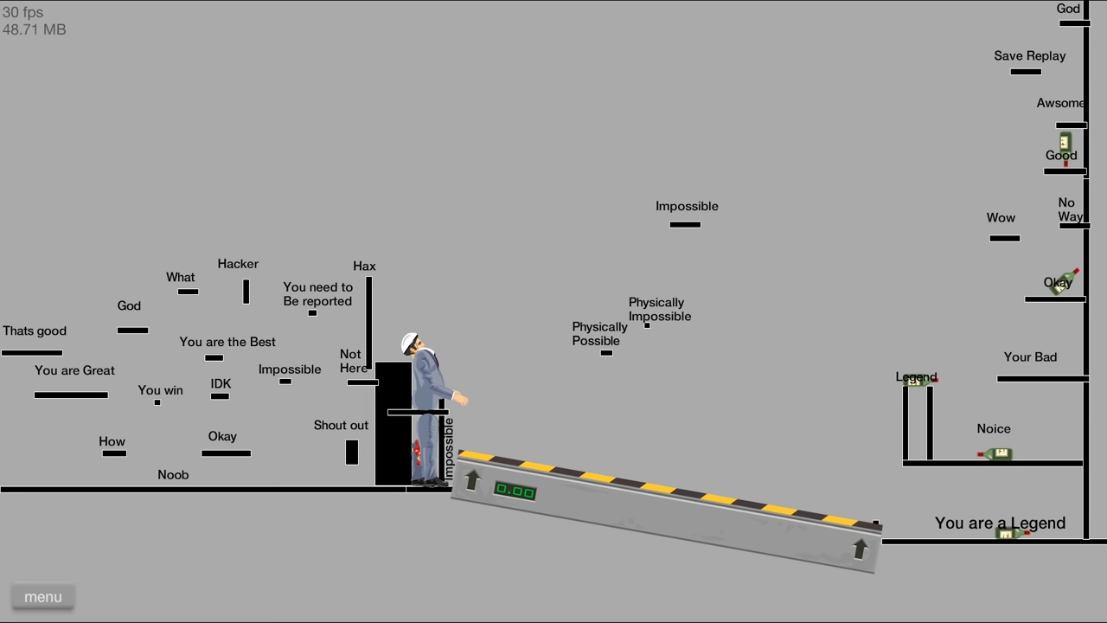
pyautogui.moveTo(859, 367)
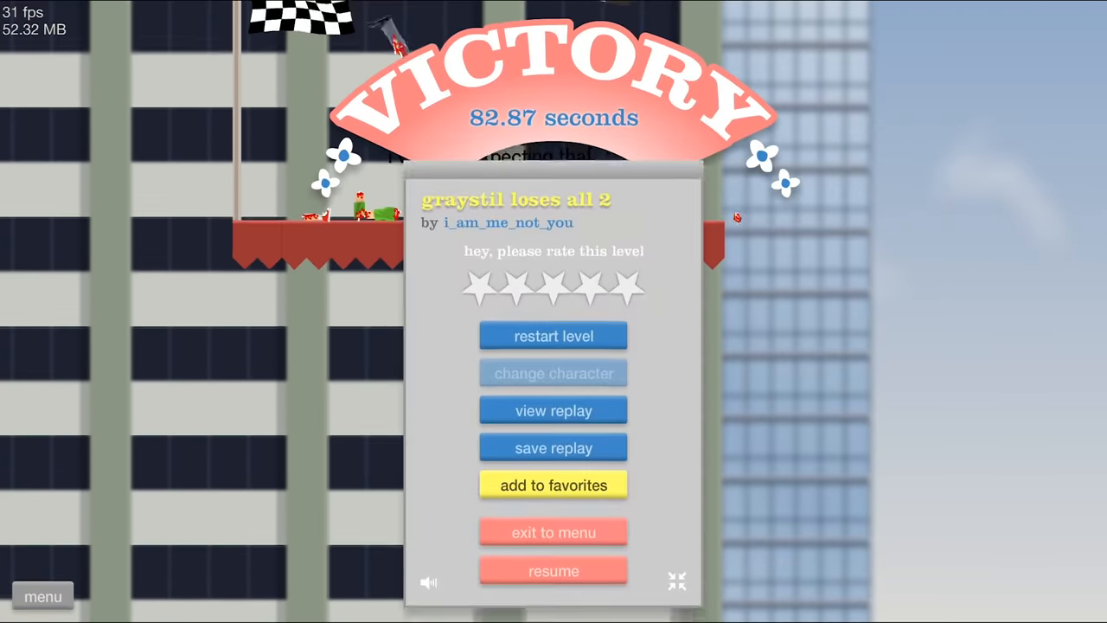
# Step: Leave the previous victory screen and win Gray Bottle Run in 14.40 seconds
pyautogui.click(553, 335)
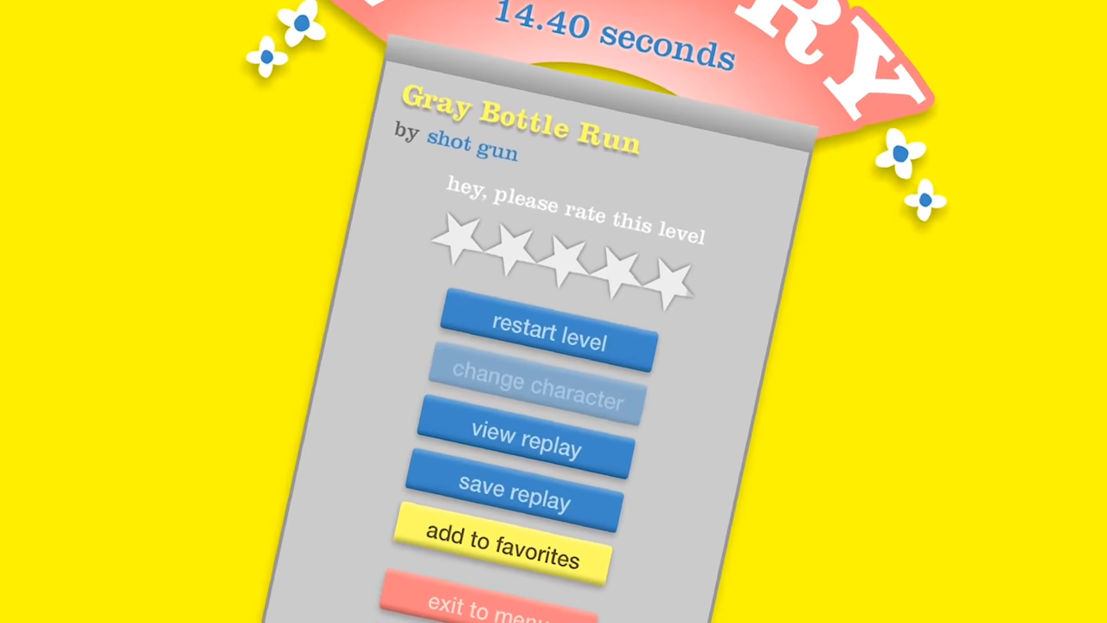
pyautogui.click(547, 336)
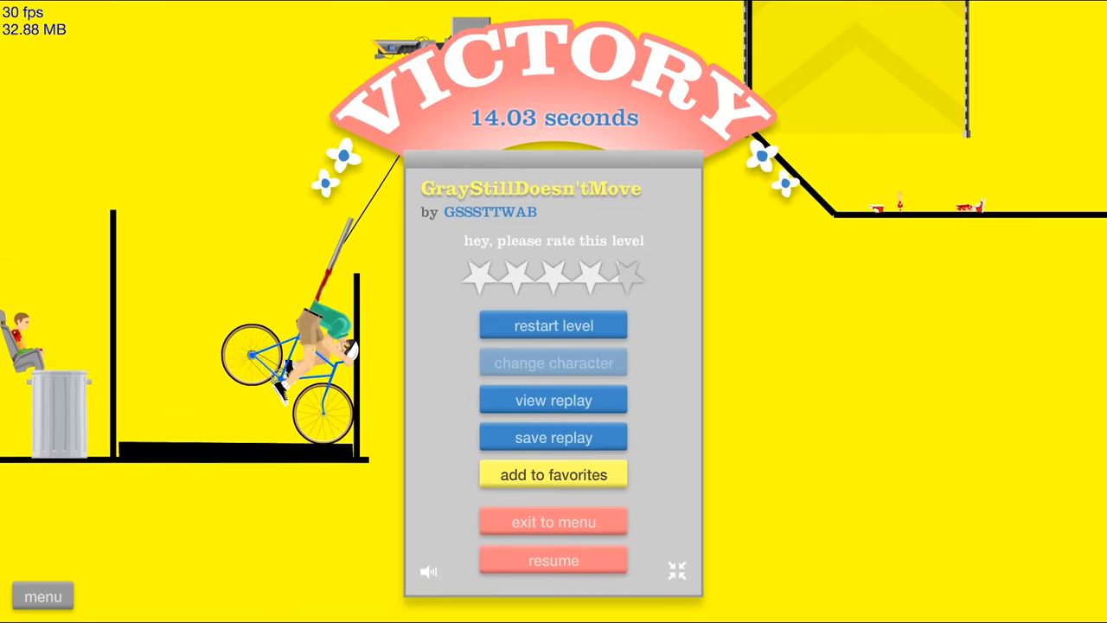
# Step: Bike through GrayStillDoesn'tMove to its finish, reaching victory in 14.03 seconds
pyautogui.click(553, 325)
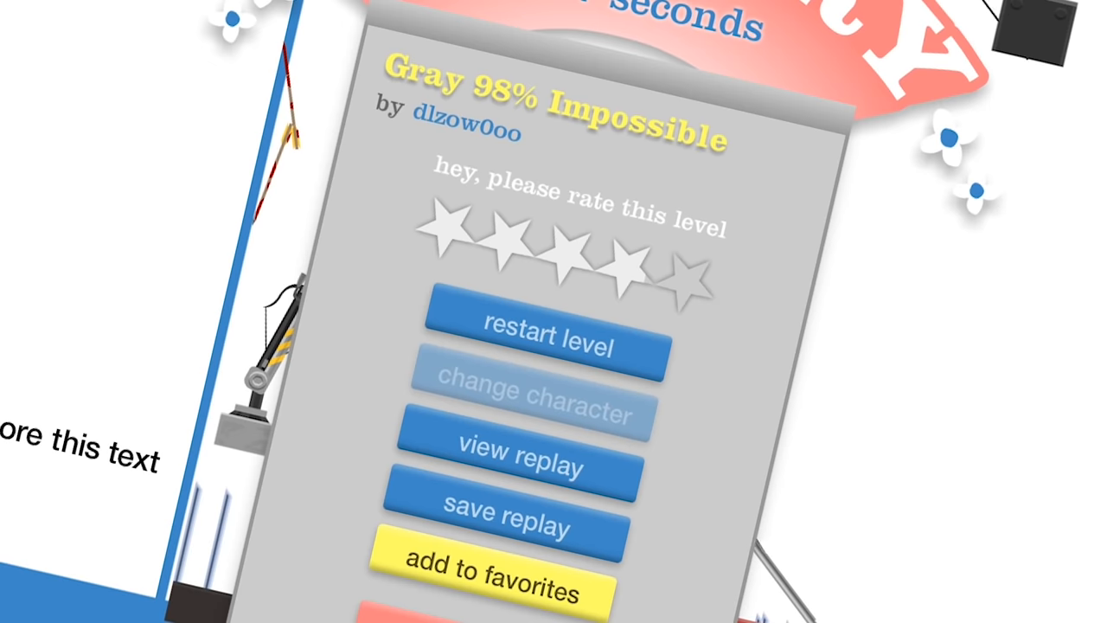
pyautogui.moveTo(887, 531)
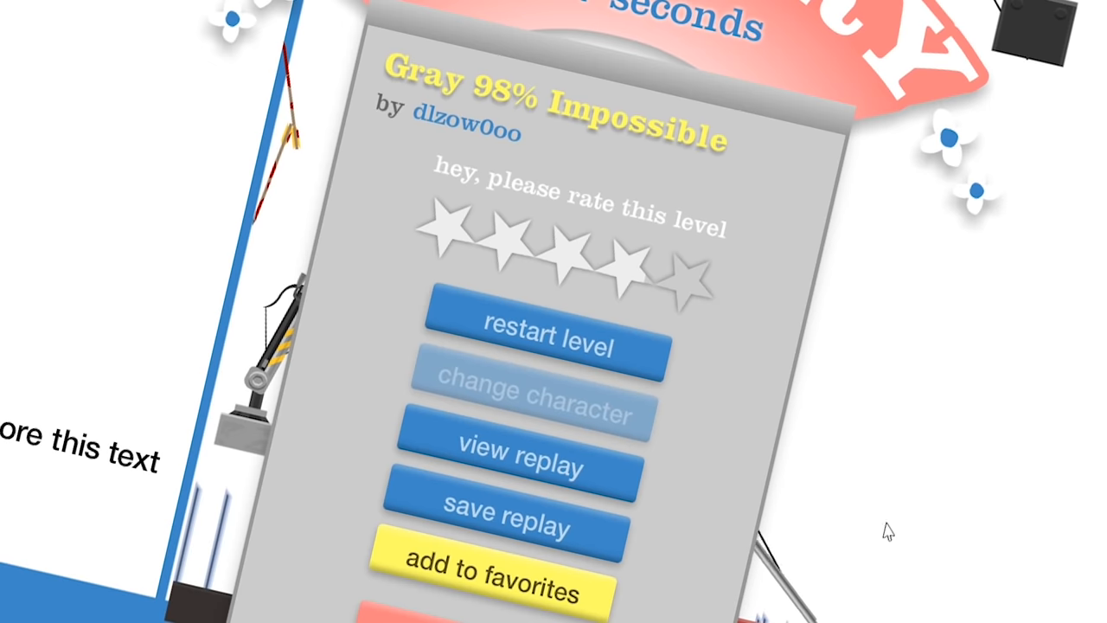
# Step: Beat the God_At_This level and load the next bottle-throwing level
pyautogui.click(538, 336)
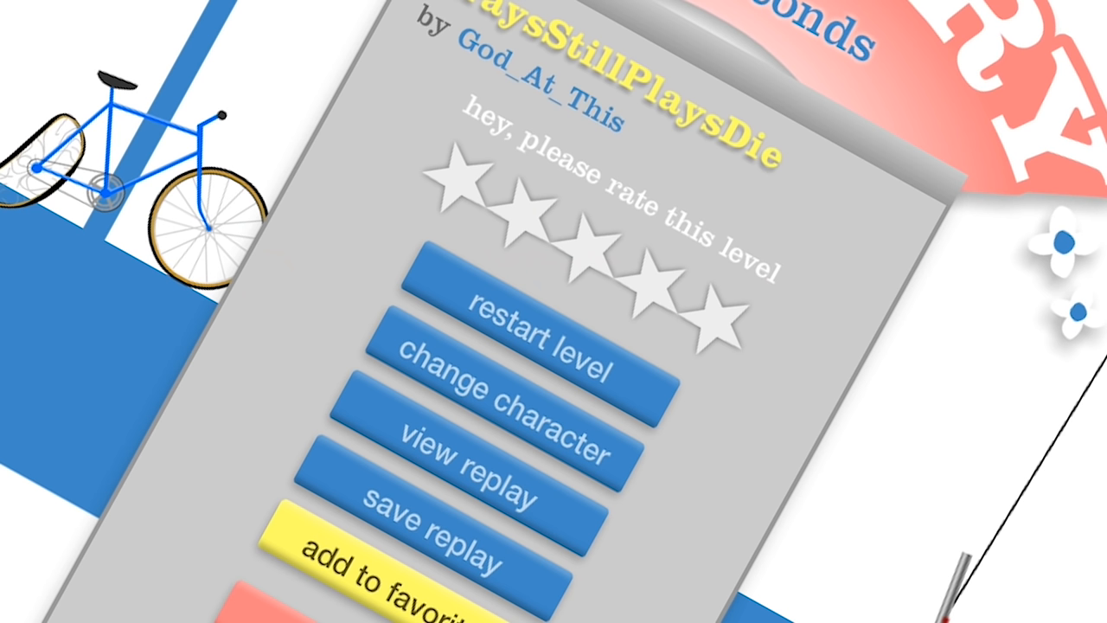
pyautogui.click(519, 312)
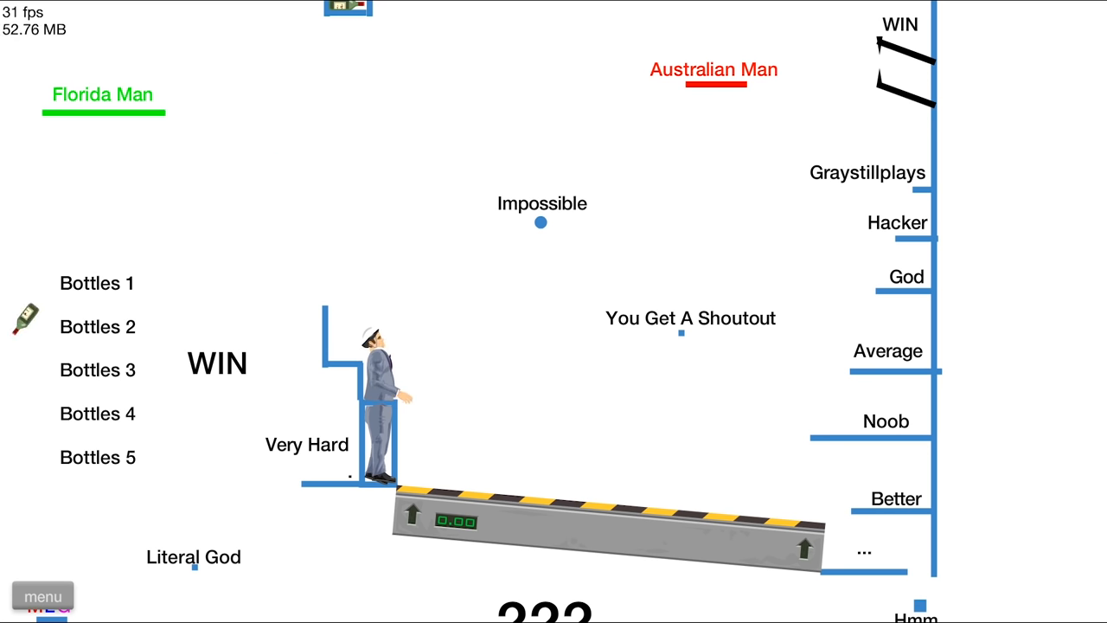
# Step: Load God_At_This's Bottle Flip level with the character spawned on the platform
pyautogui.scroll(-3)
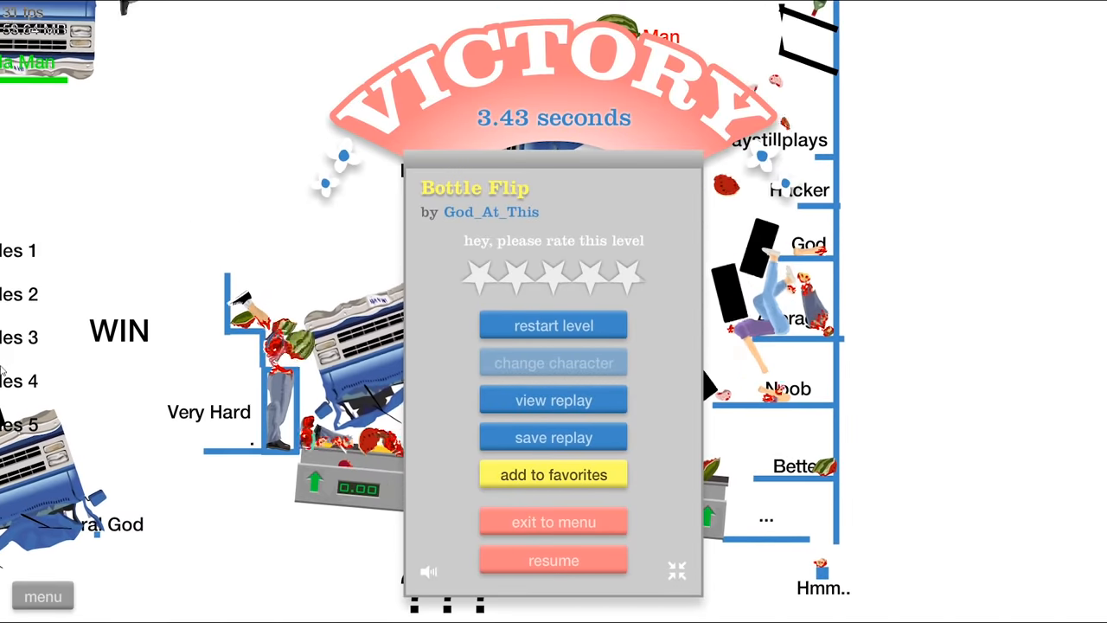
# Step: Land a bottle on the WIN target, winning in 3.43 seconds, and restart the level
pyautogui.click(552, 559)
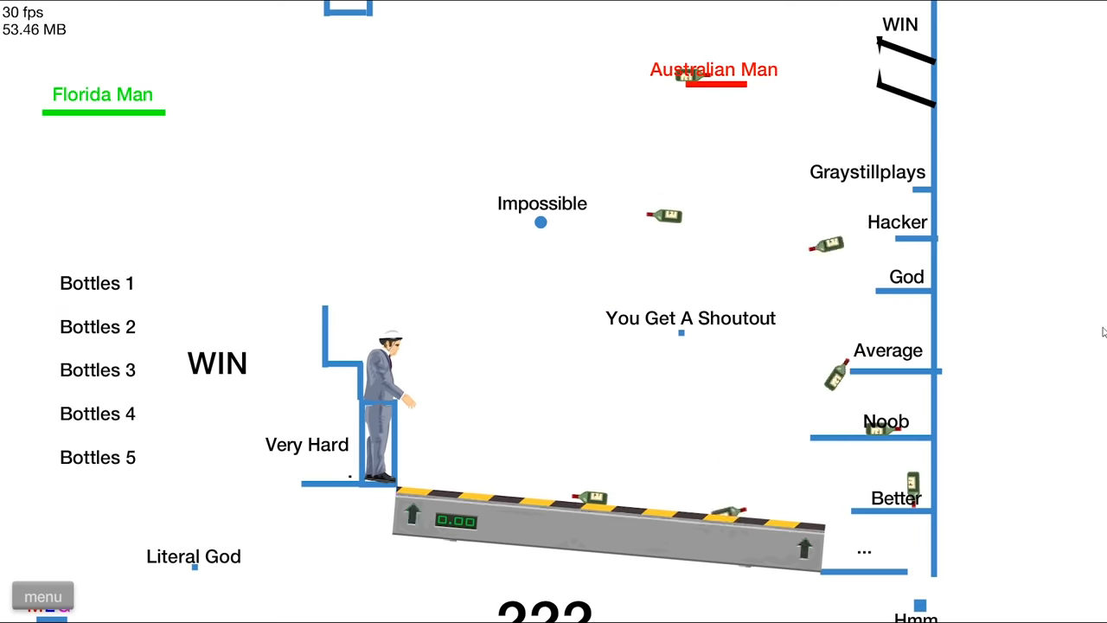